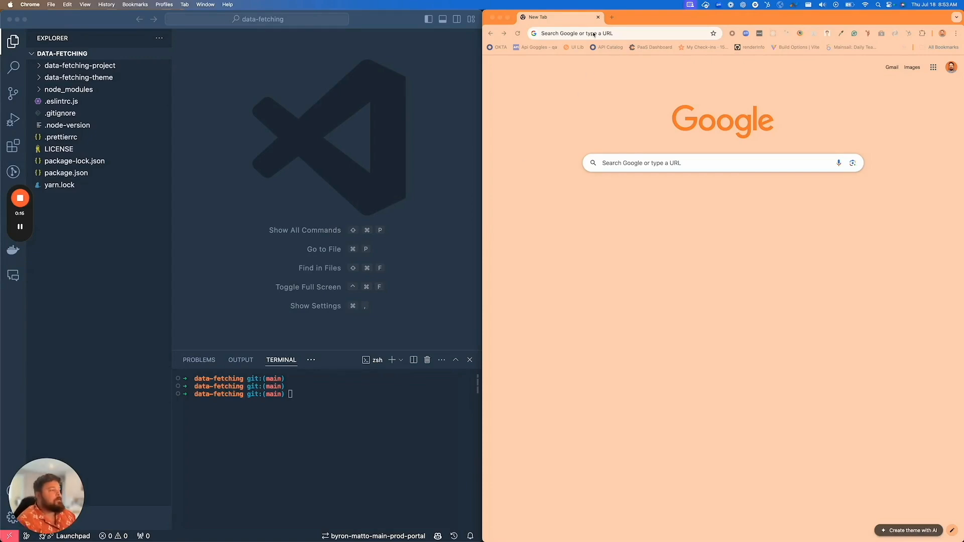
Load the github.com/HubSpot/cms-react repository address and switch to its tab
type("git")
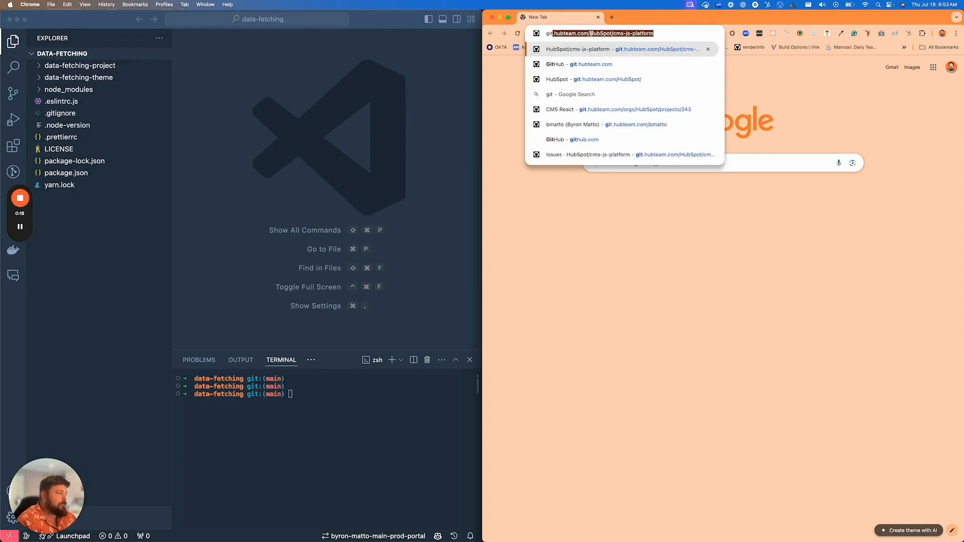
type("github.com/HubSpot/cli-lib")
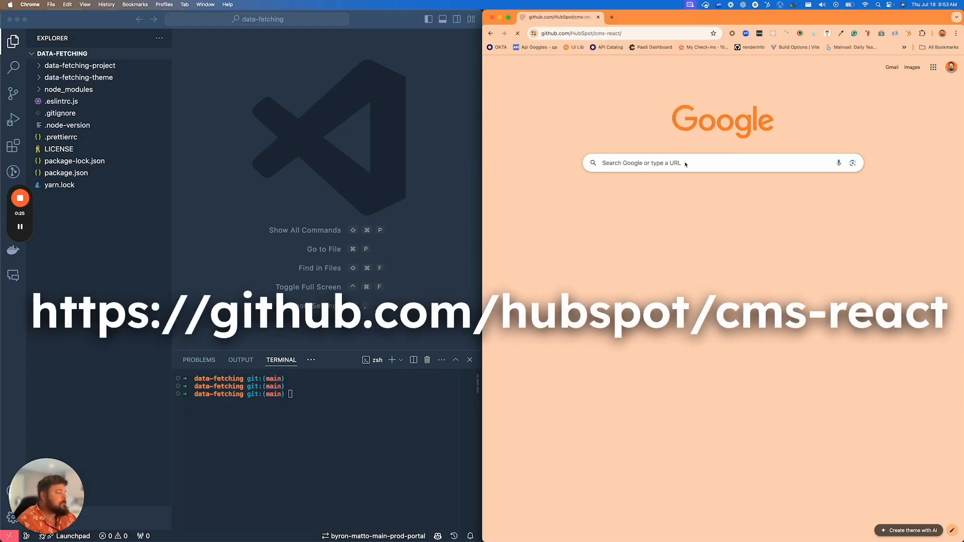
key("Enter")
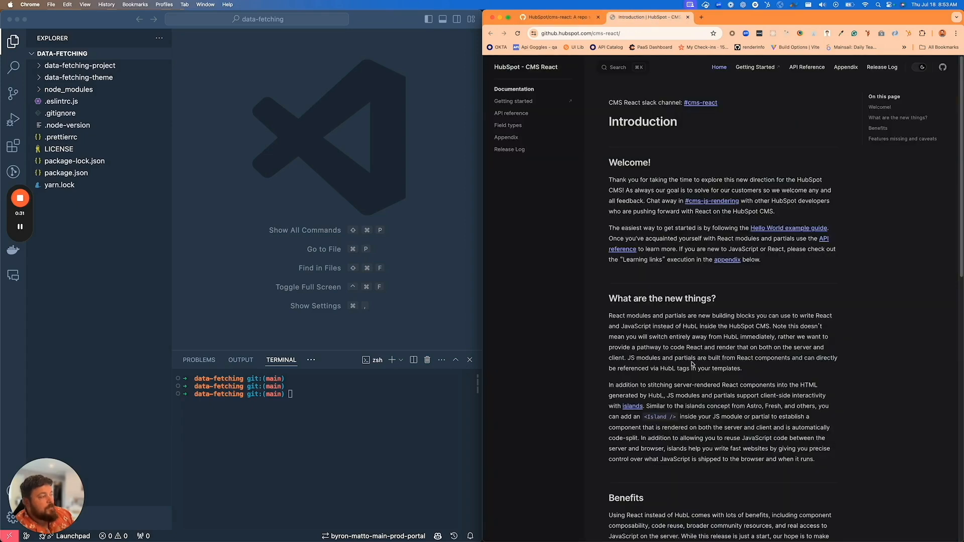
left_click(556, 17)
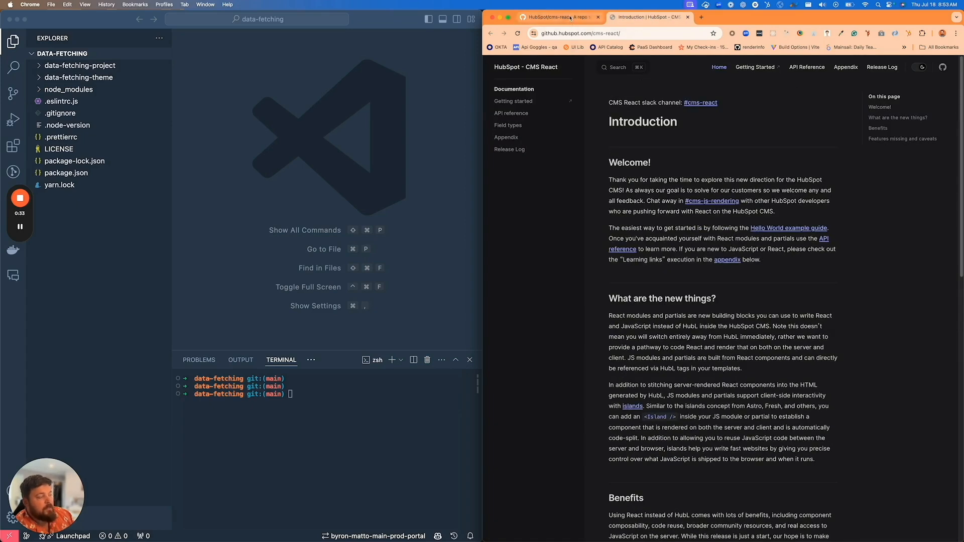
left_click(553, 17)
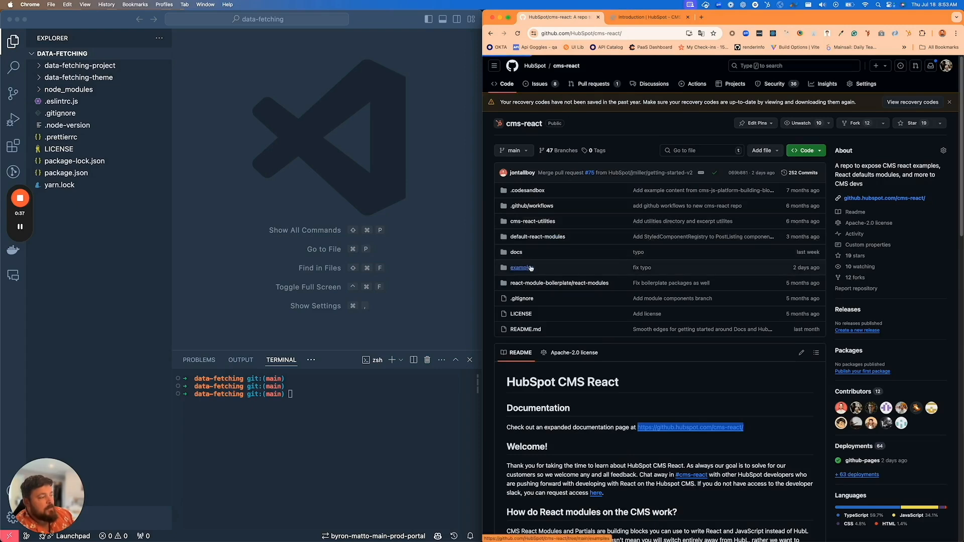
Enter the examples folder listing data-fetching and hello-world projects
left_click(521, 267)
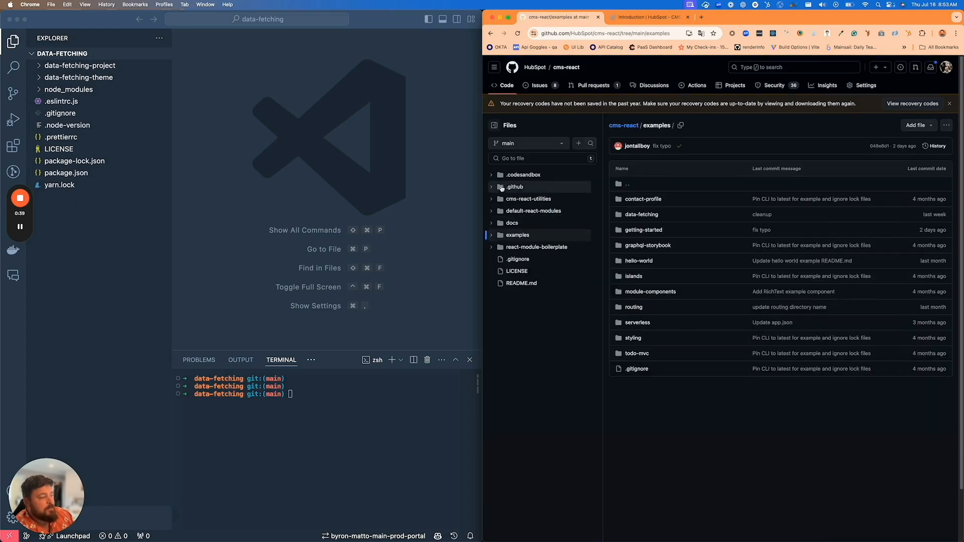
mouse_move(643, 230)
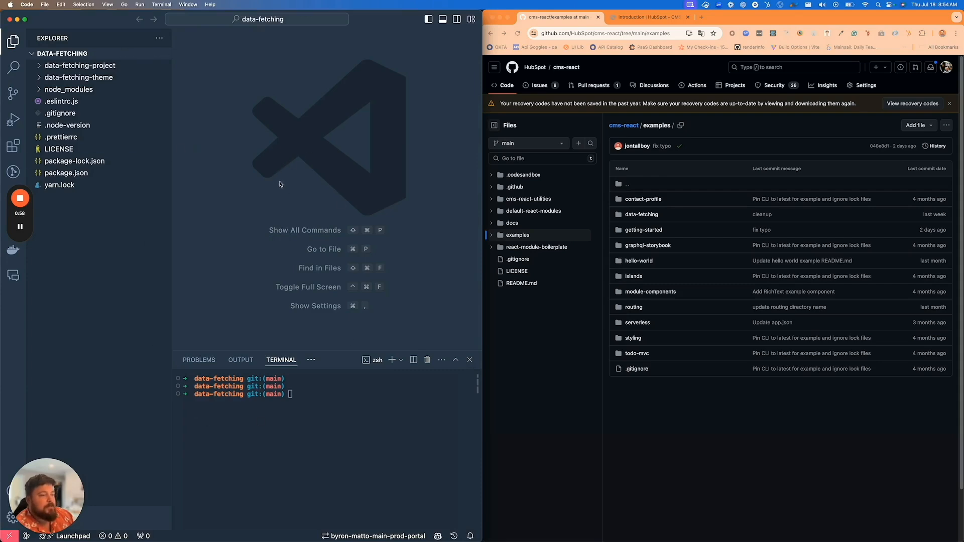
mouse_move(223, 162)
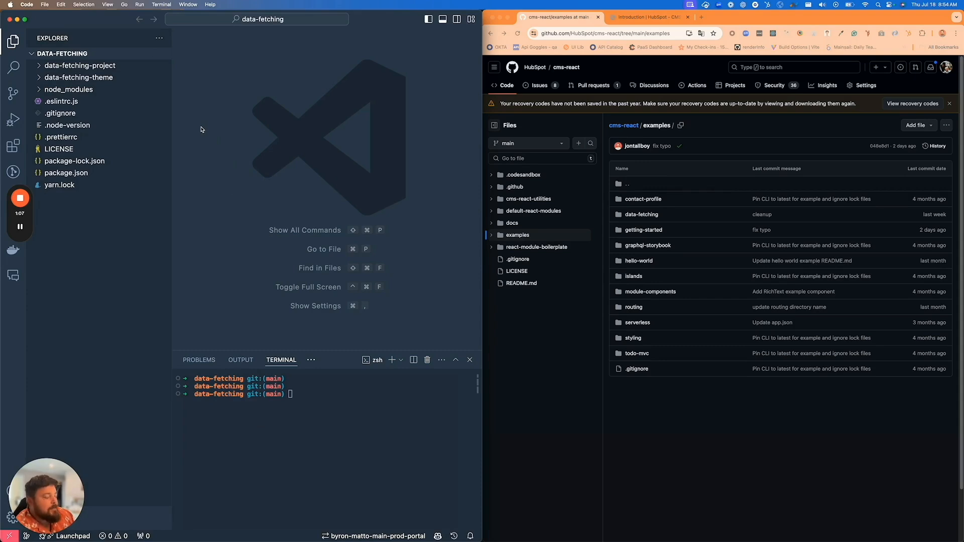
mouse_move(199, 134)
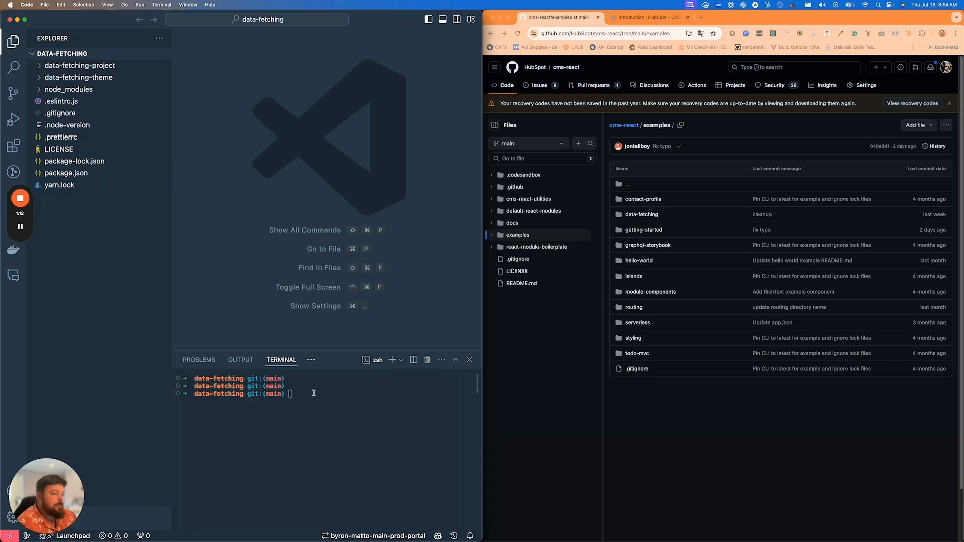
Change the terminal into data-fetching-project/data-fetching-app and start the dev server with npm run start
type("cd data-fetching-project/")
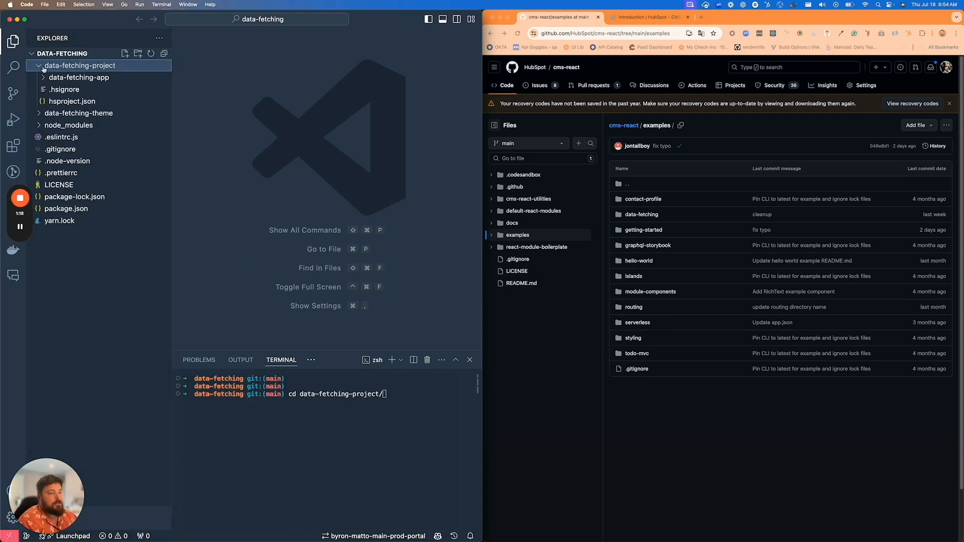
left_click(78, 77)
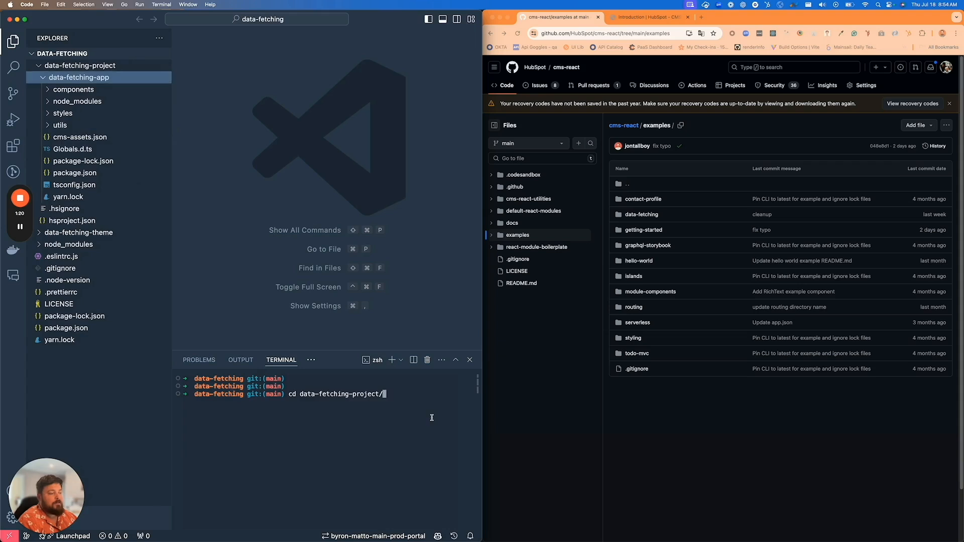
type("data-fetching-app/")
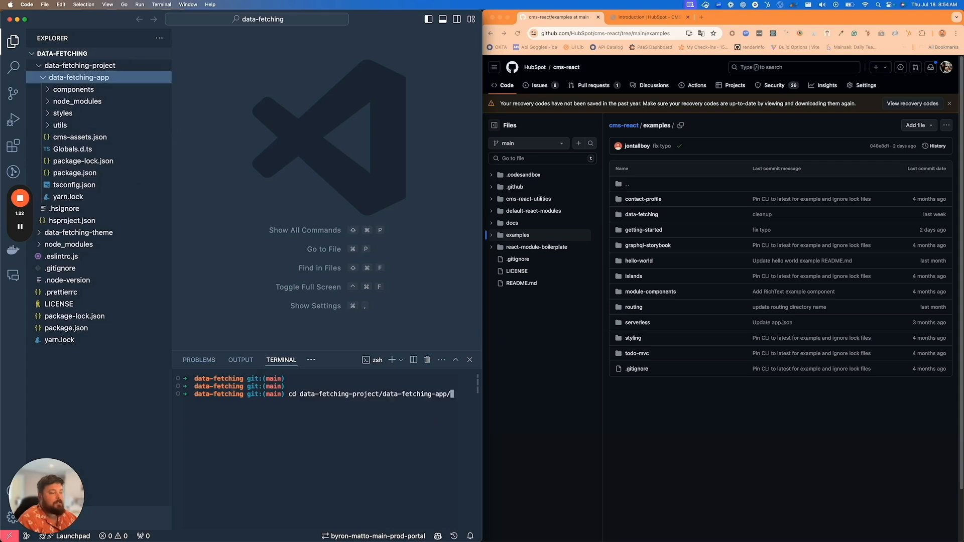
key("Return")
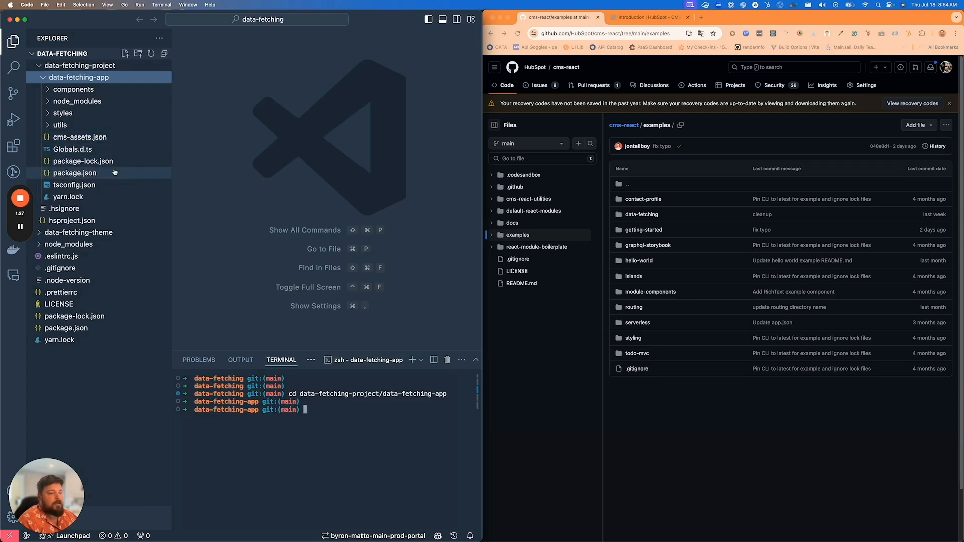
mouse_move(78, 100)
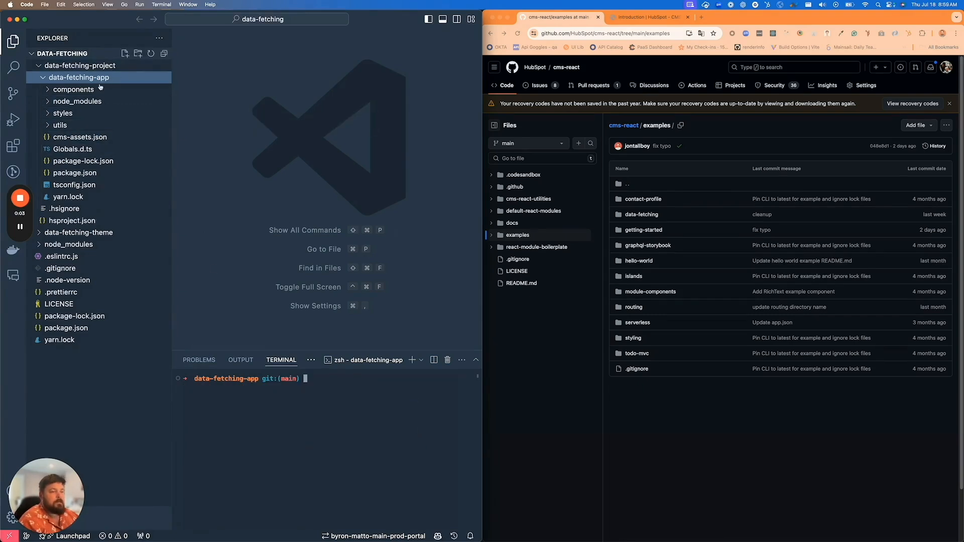
mouse_move(350, 267)
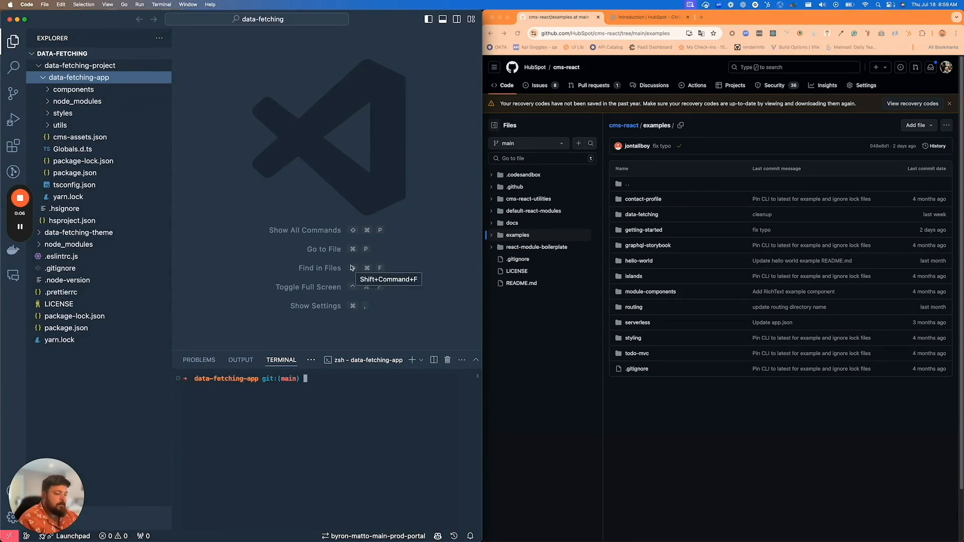
type("npm run strat")
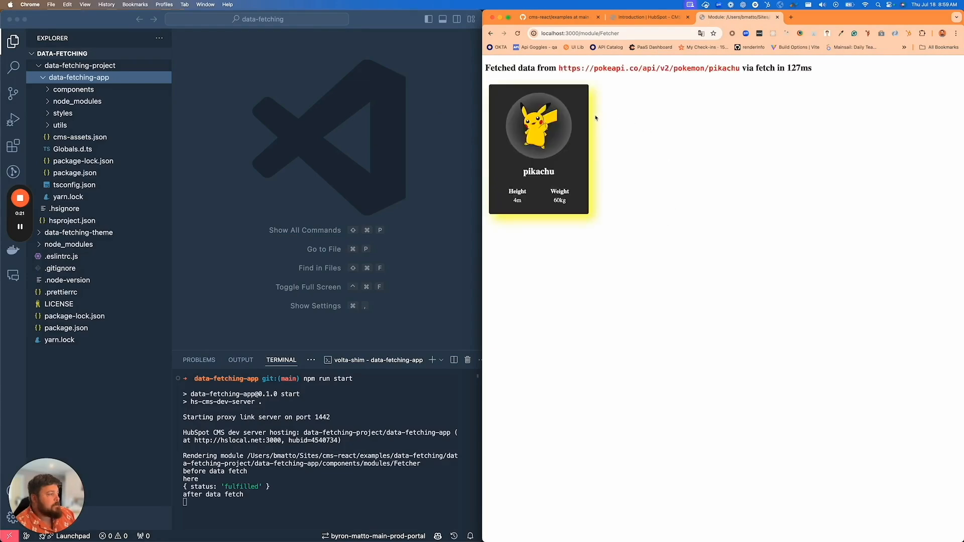
mouse_move(584, 108)
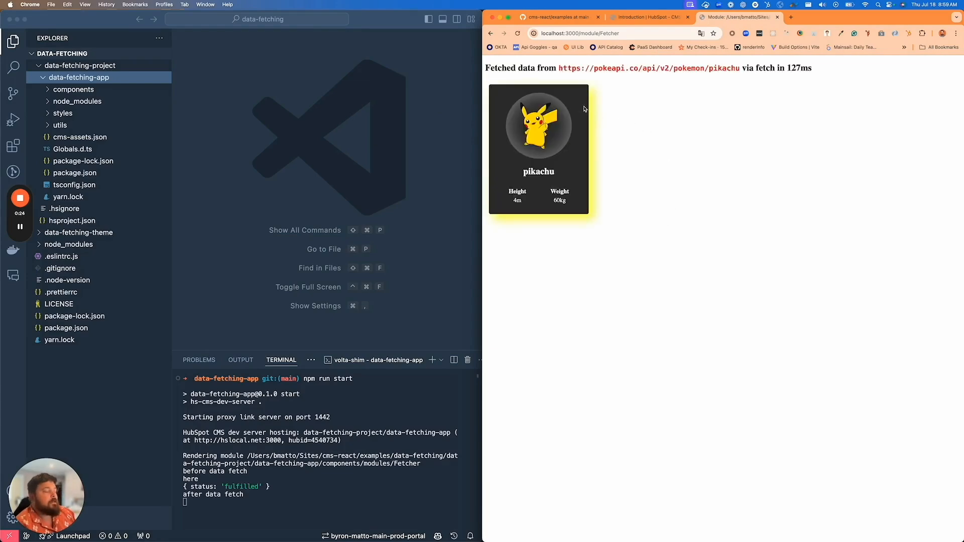
mouse_move(601, 153)
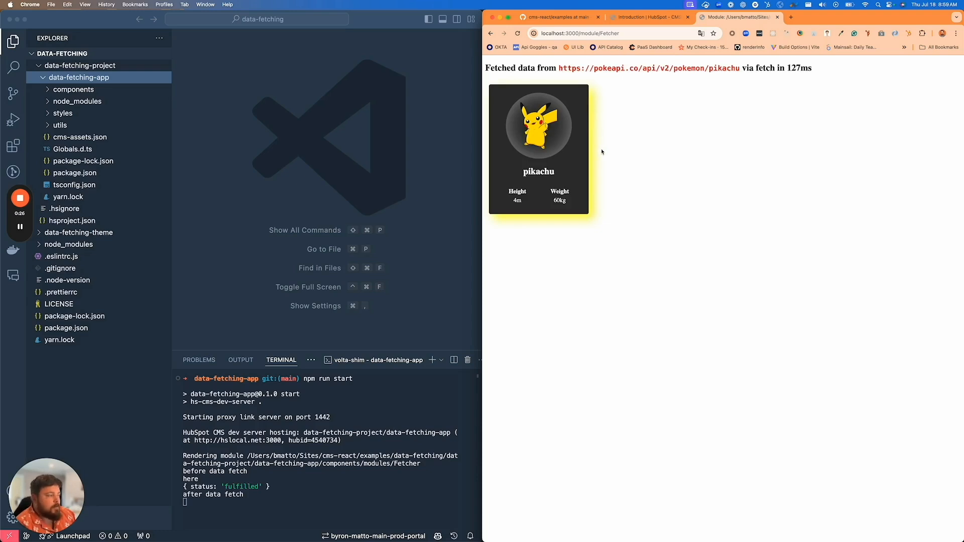
mouse_move(587, 144)
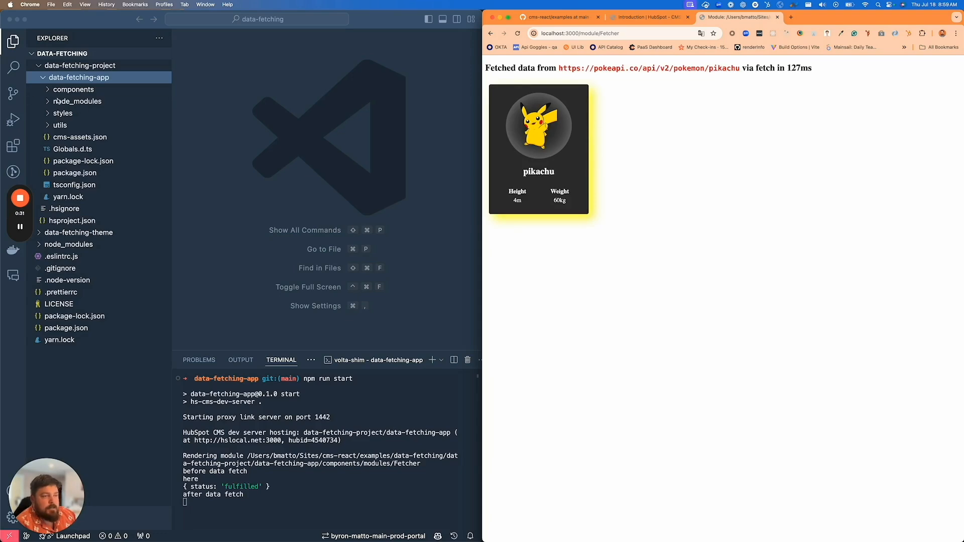
mouse_move(452, 174)
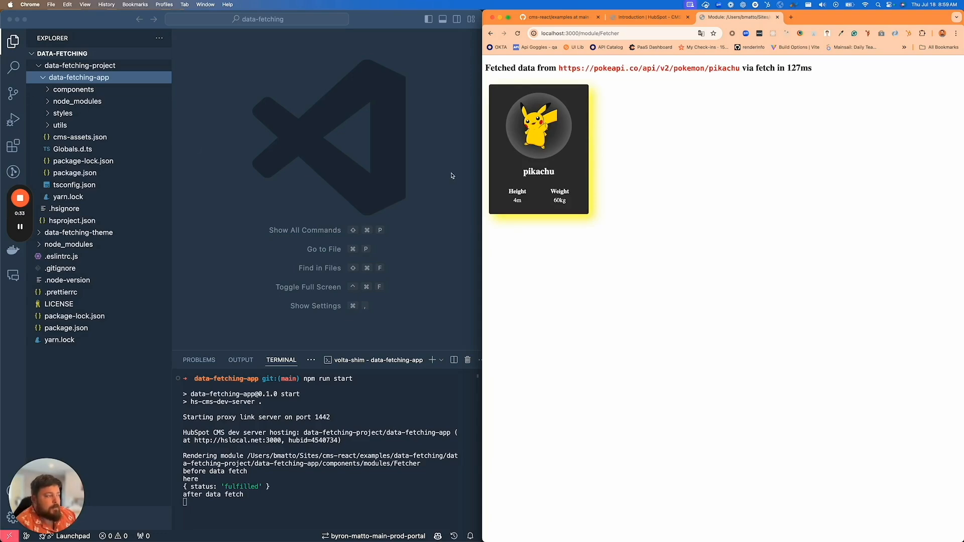
mouse_move(374, 170)
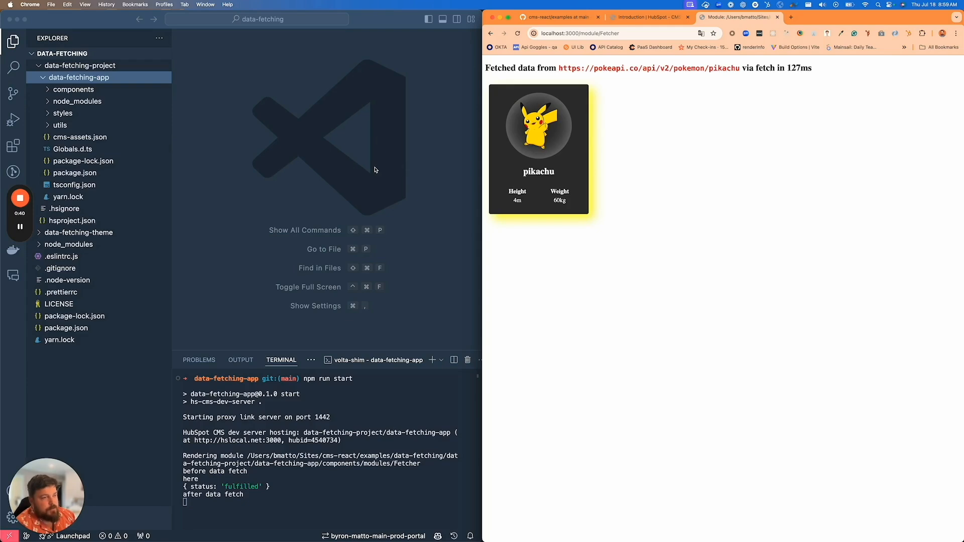
mouse_move(434, 99)
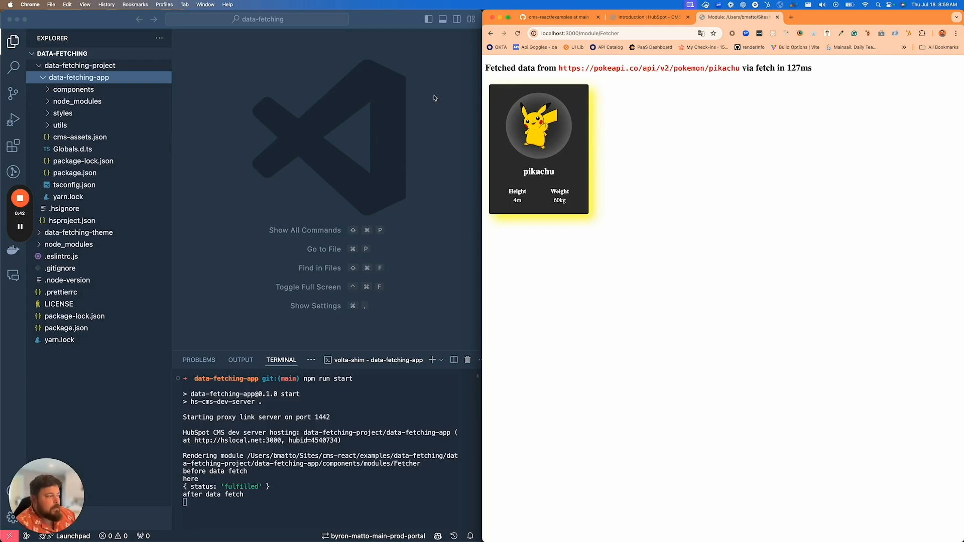
mouse_move(199, 105)
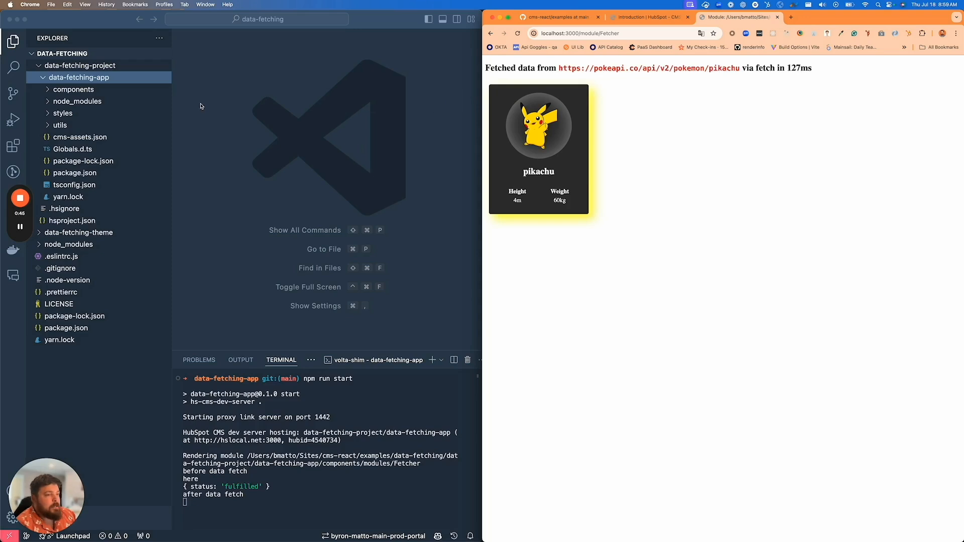
Expand components and modules/Fetcher and load index.tsx in the editor
left_click(74, 89)
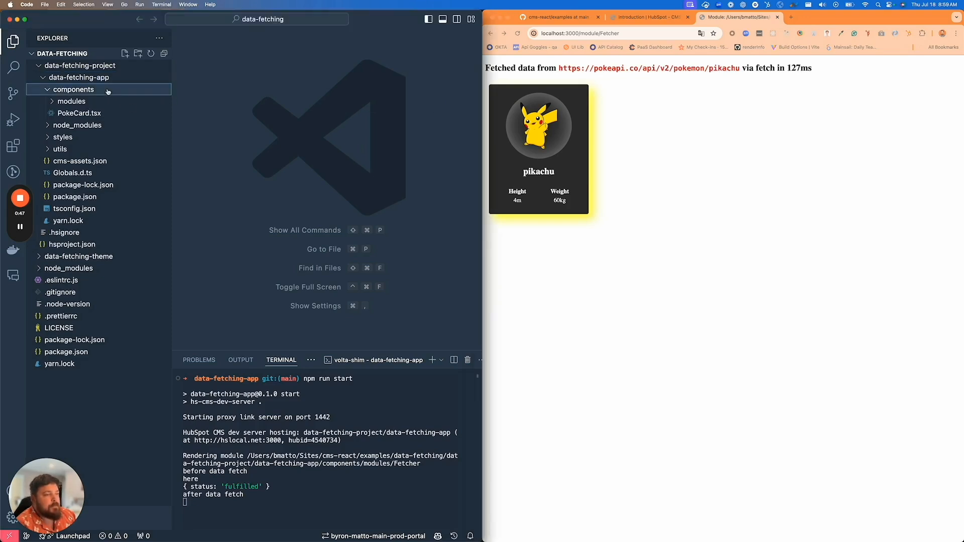
left_click(71, 100)
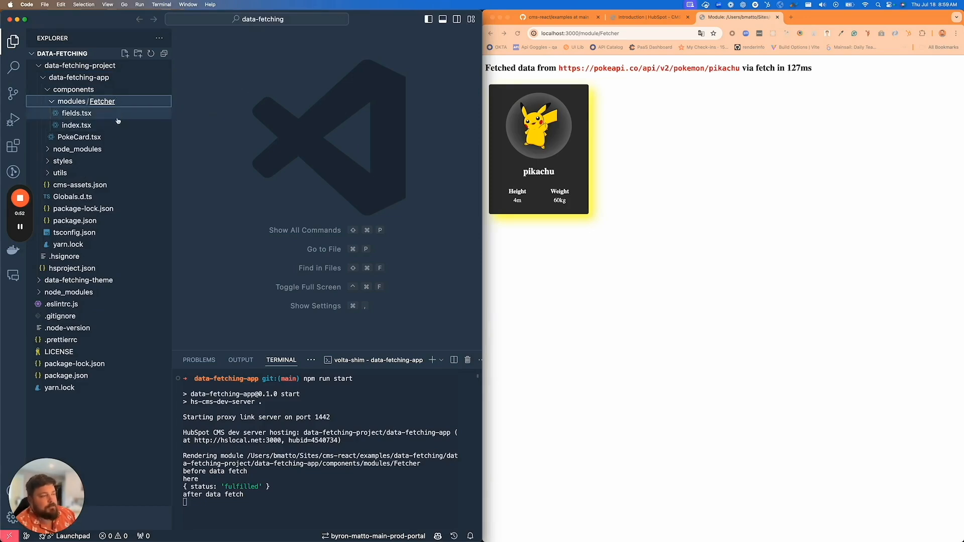
left_click(76, 125)
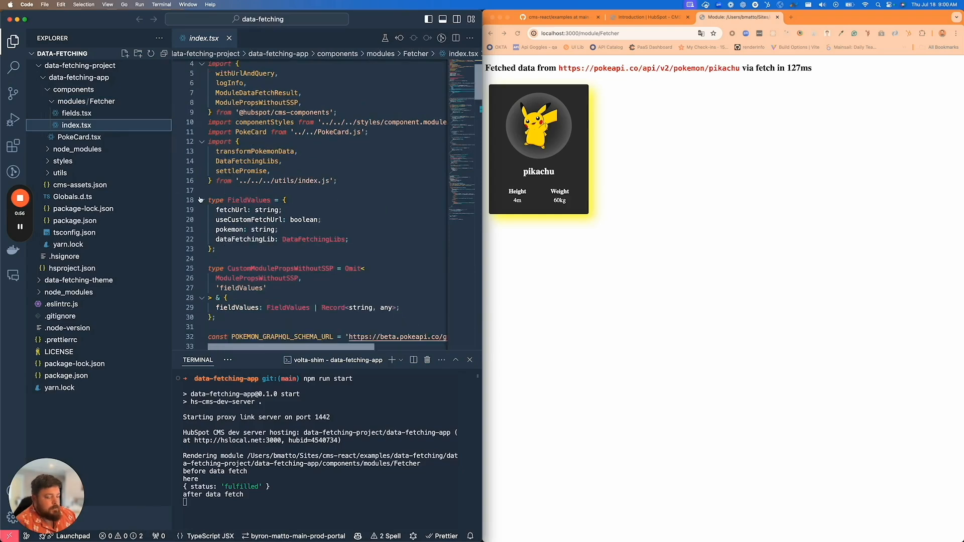
Fold the getDataPromise, getServerSideProps, Component and meta blocks of index.tsx
scroll("down", 3)
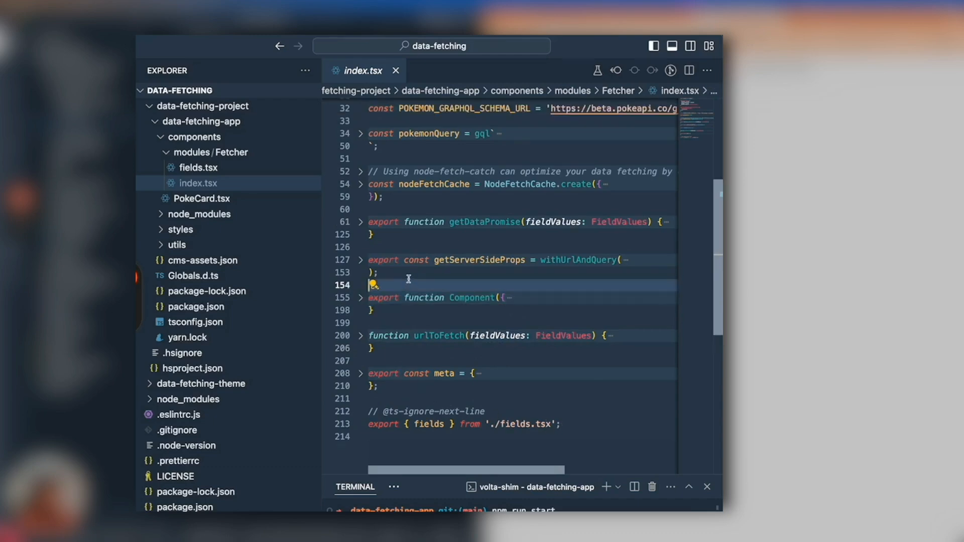
double_click(479, 259)
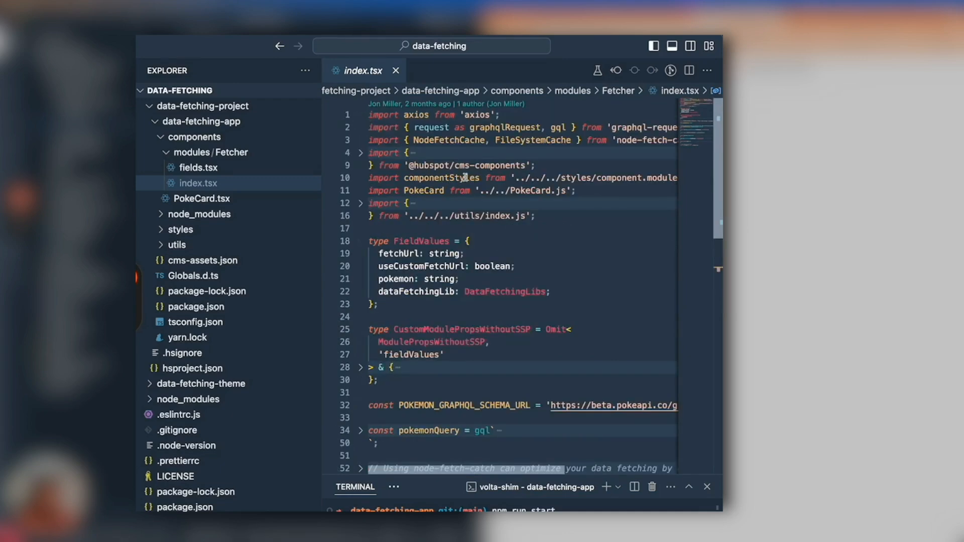
left_click(360, 153)
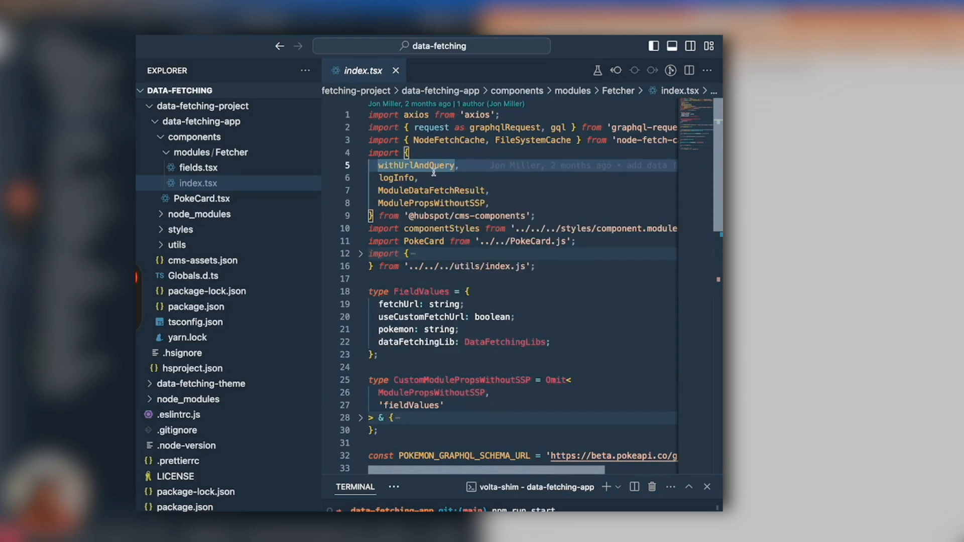
mouse_move(418, 165)
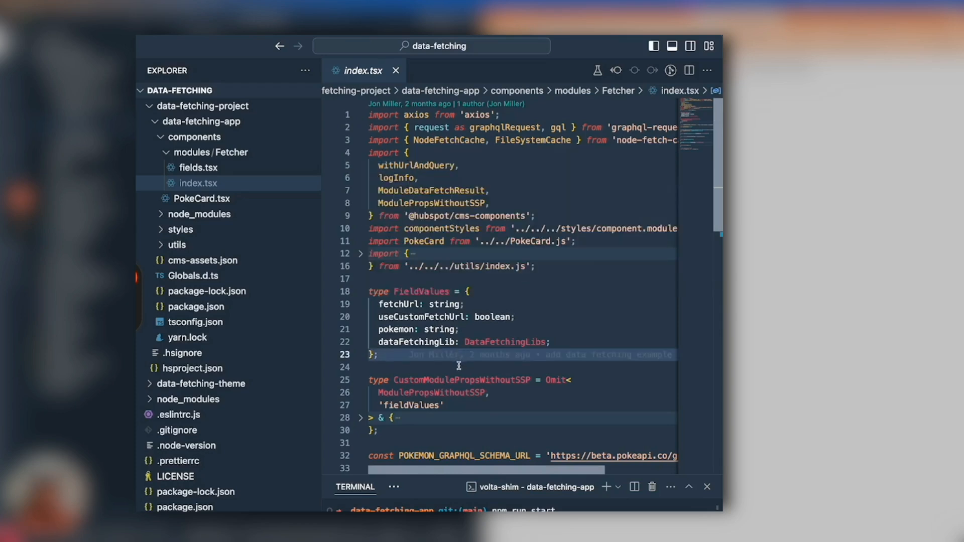
mouse_move(458, 355)
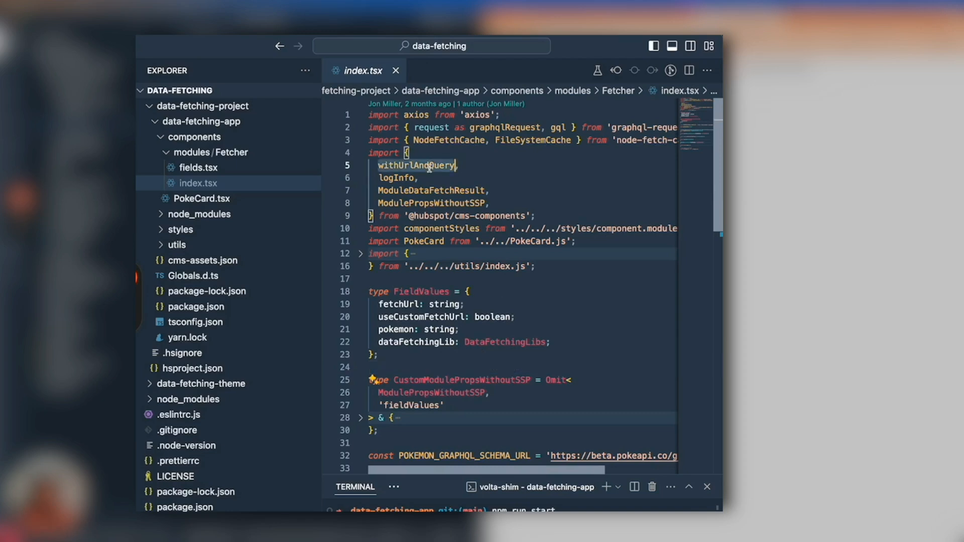
mouse_move(417, 164)
type("withModuleProps,")
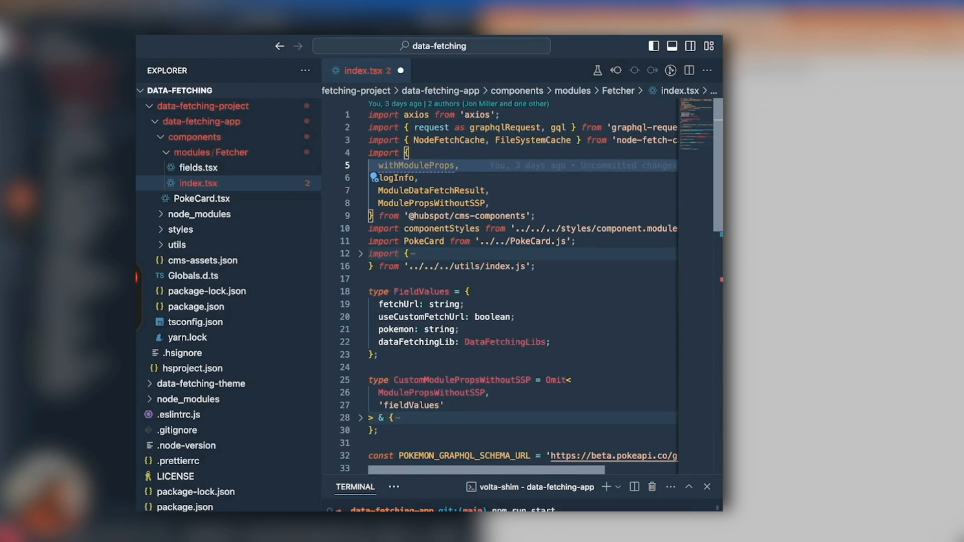
left_click(456, 166)
type("with,")
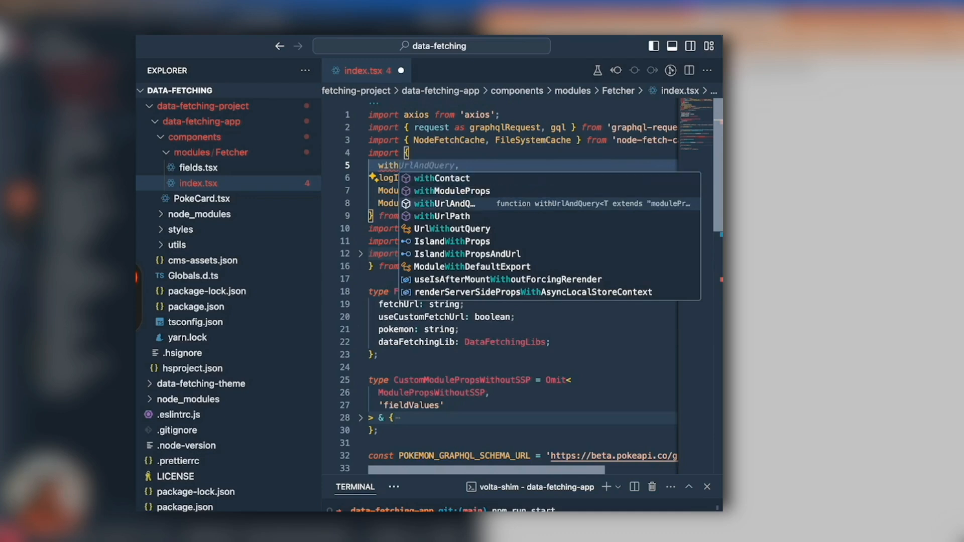
left_click(442, 216)
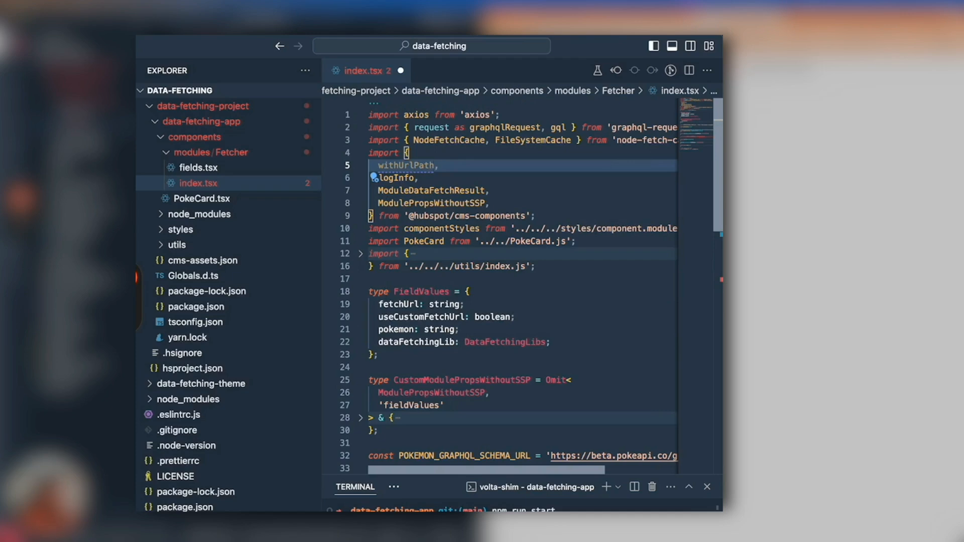
mouse_move(410, 166)
type("with,")
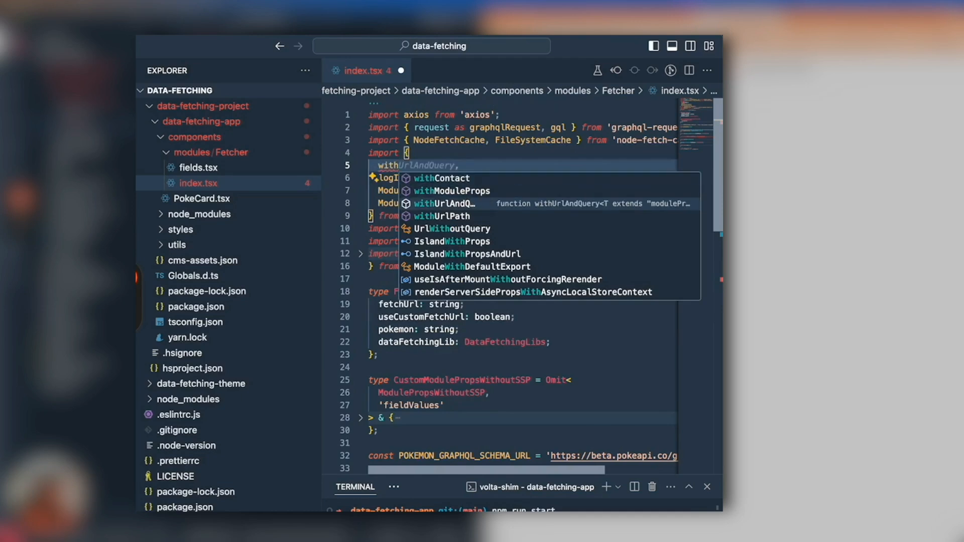
left_click(441, 178)
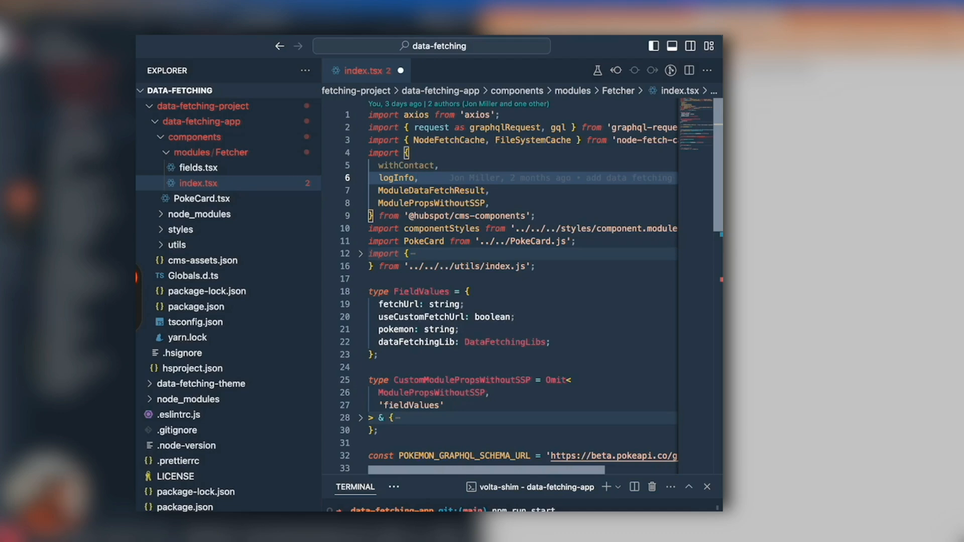
left_click(420, 178)
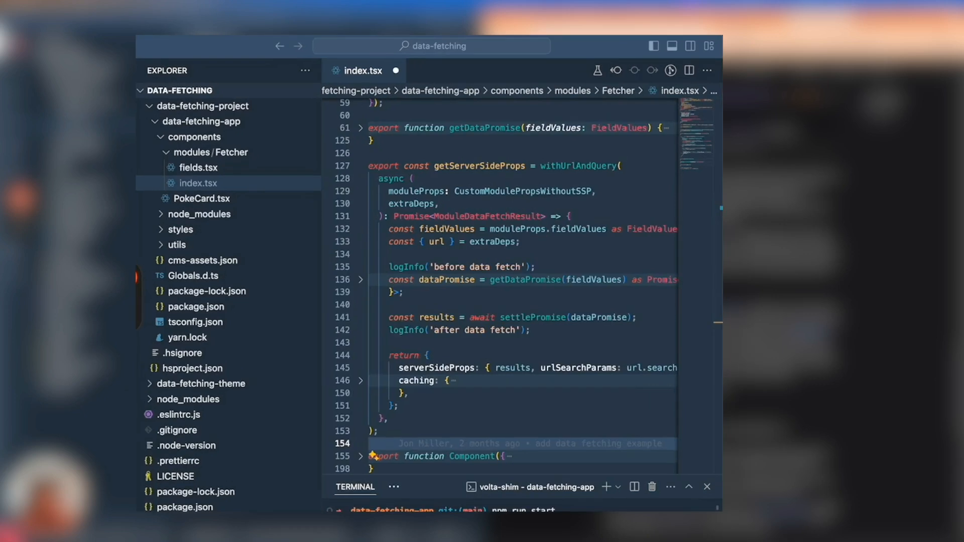
mouse_move(467, 384)
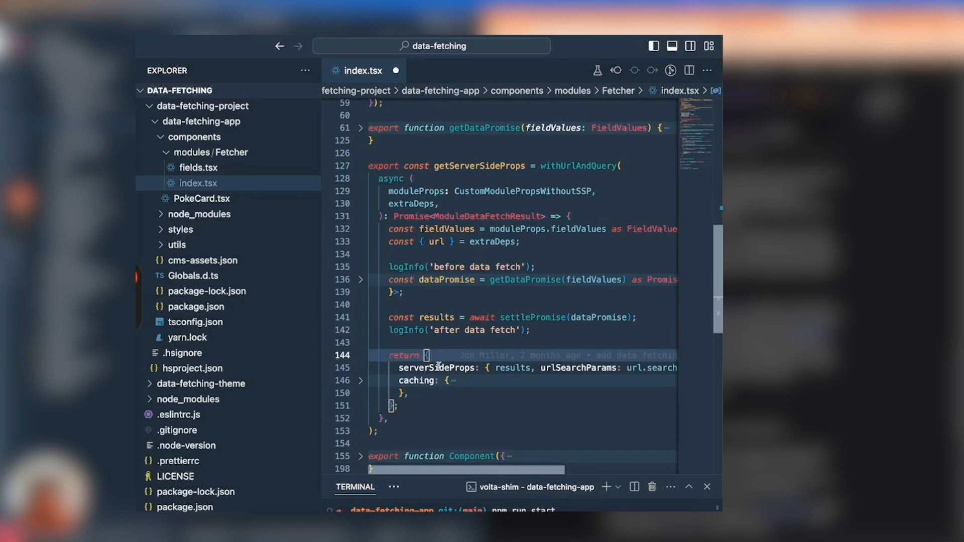
double_click(437, 368)
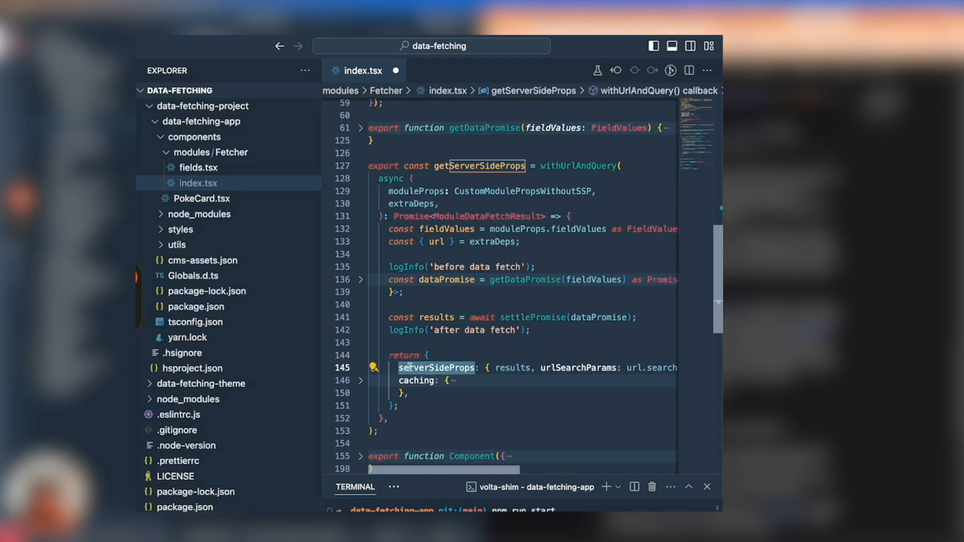
mouse_move(437, 368)
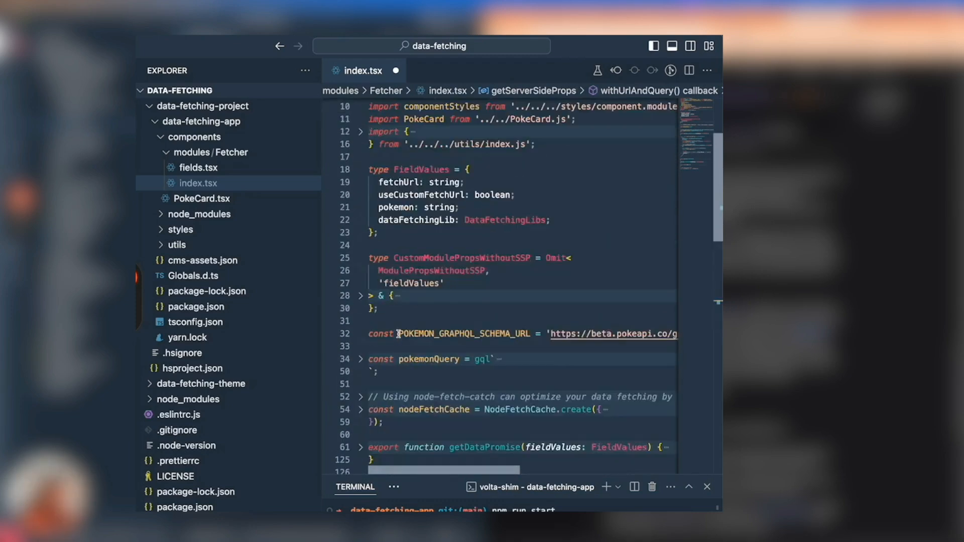
scroll("down", 3)
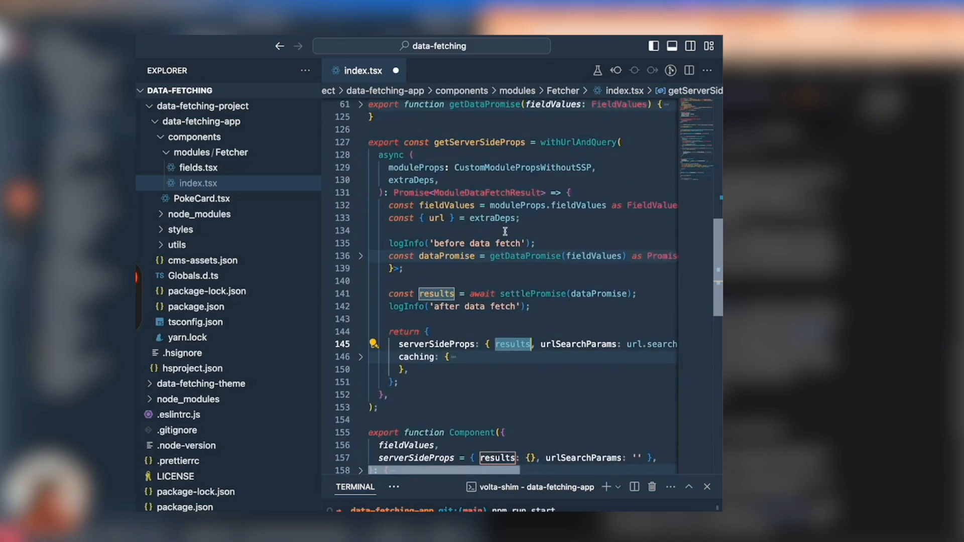
mouse_move(365, 365)
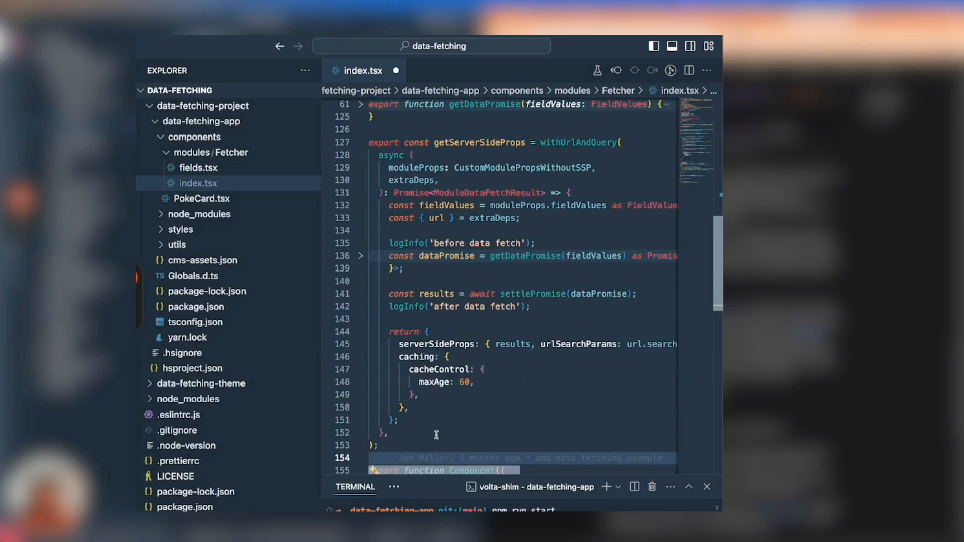
mouse_move(444, 432)
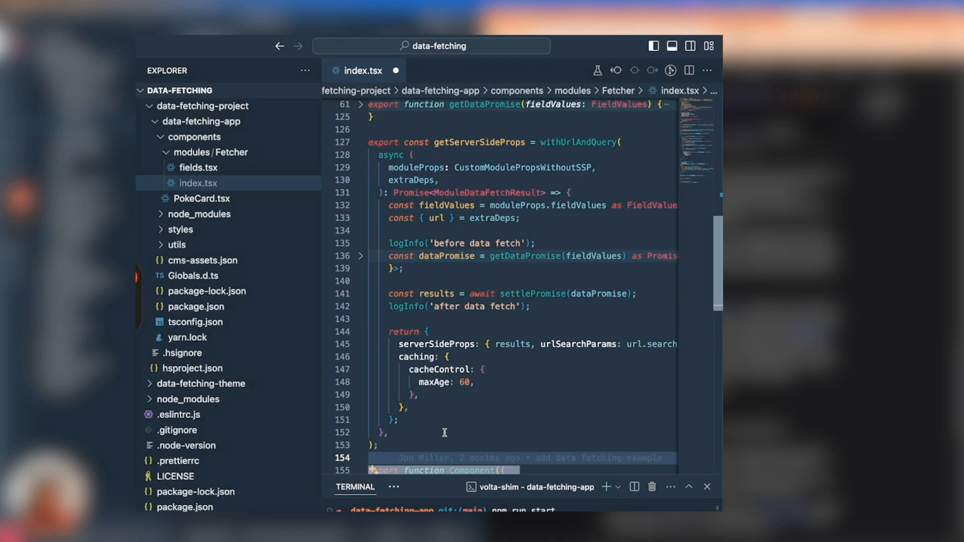
mouse_move(388, 340)
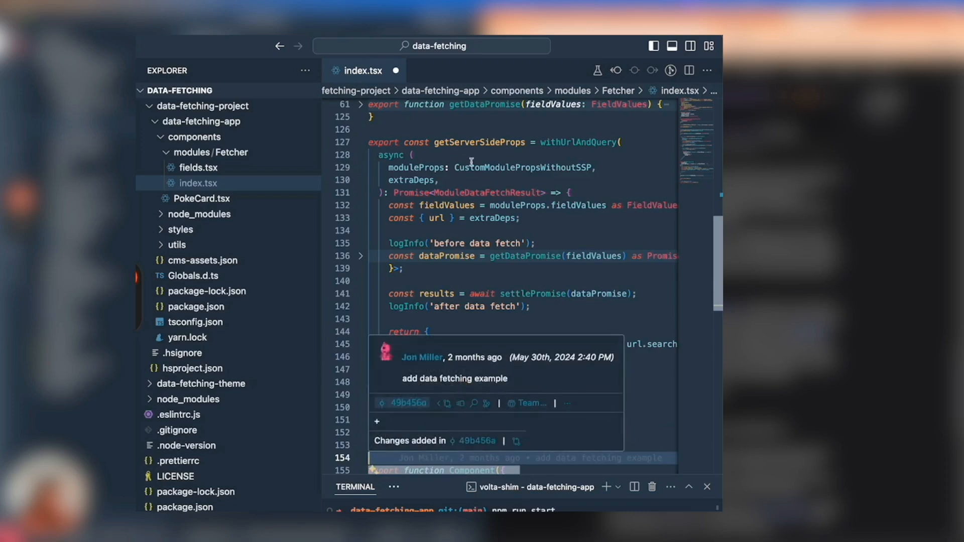
mouse_move(495, 150)
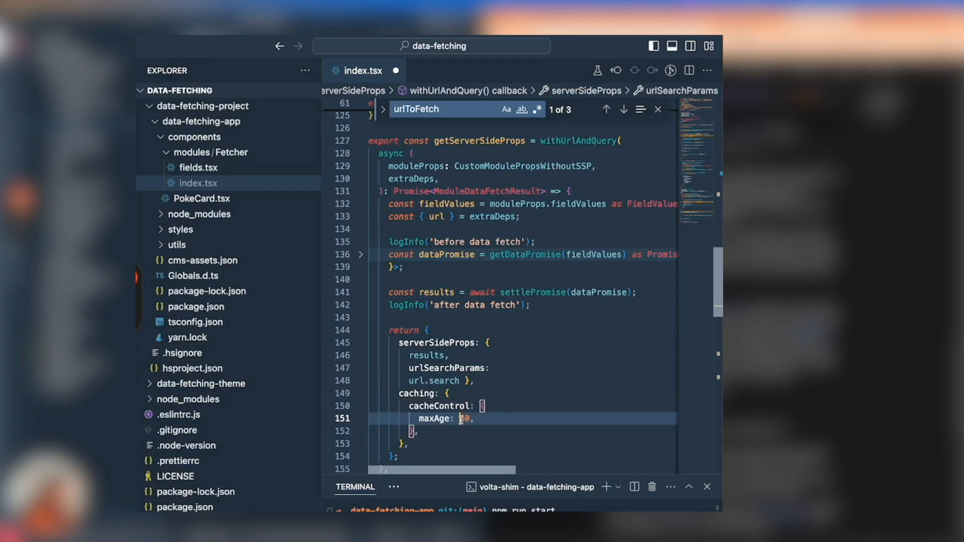
Return randomNumber: Math.random() from serverSideProps with cache maxAge 10
type("1")
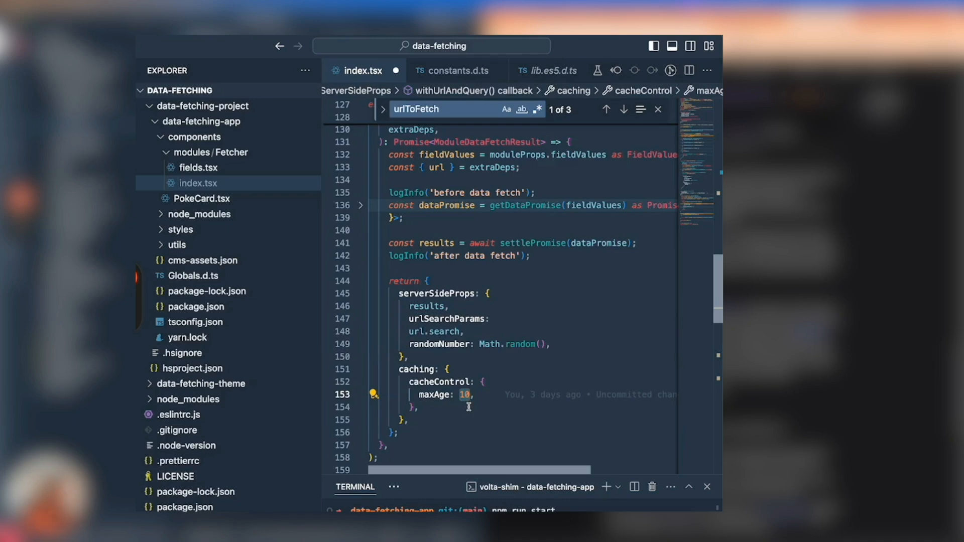
left_click(483, 382)
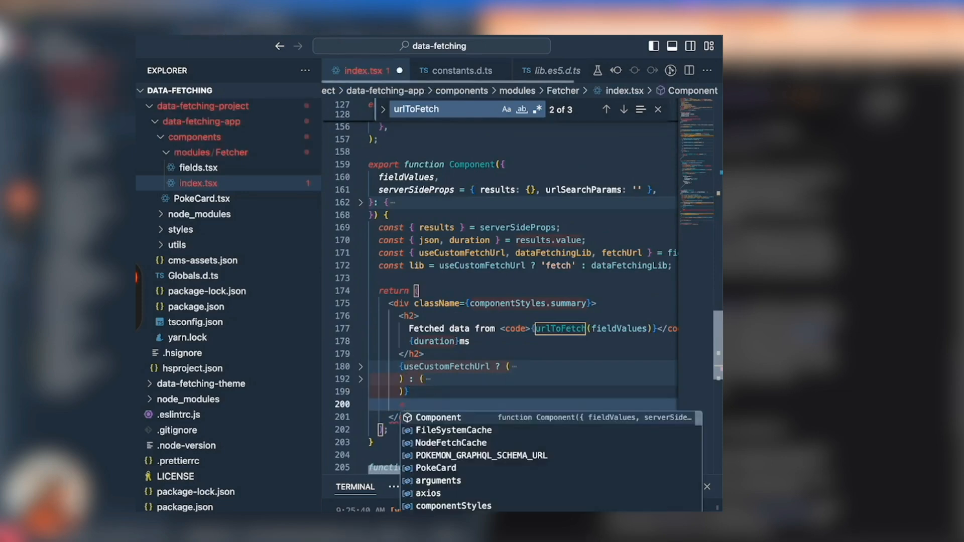
Render serverSideProps.randomNumber in a <p> below the fetched-data heading
type("severSideProps.</p>")
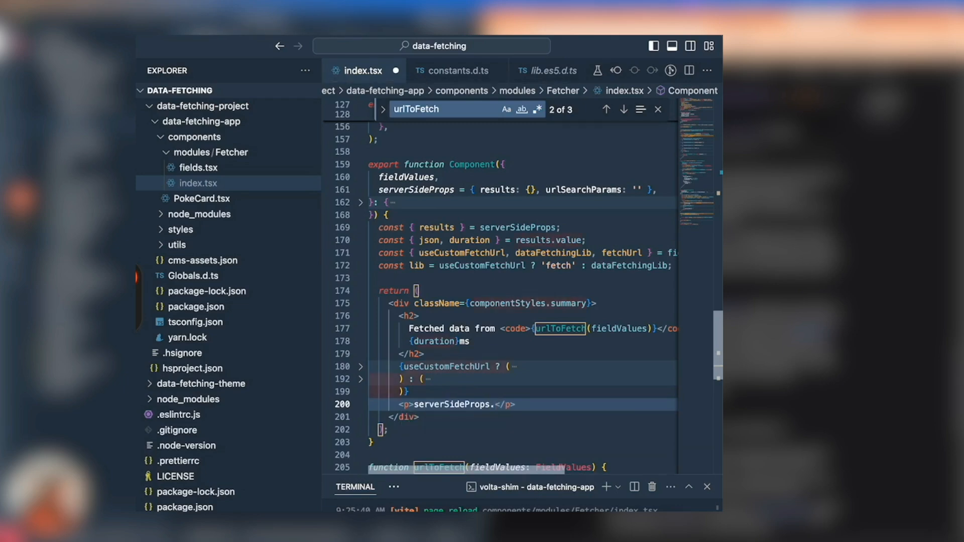
type("randomNumber?: number;")
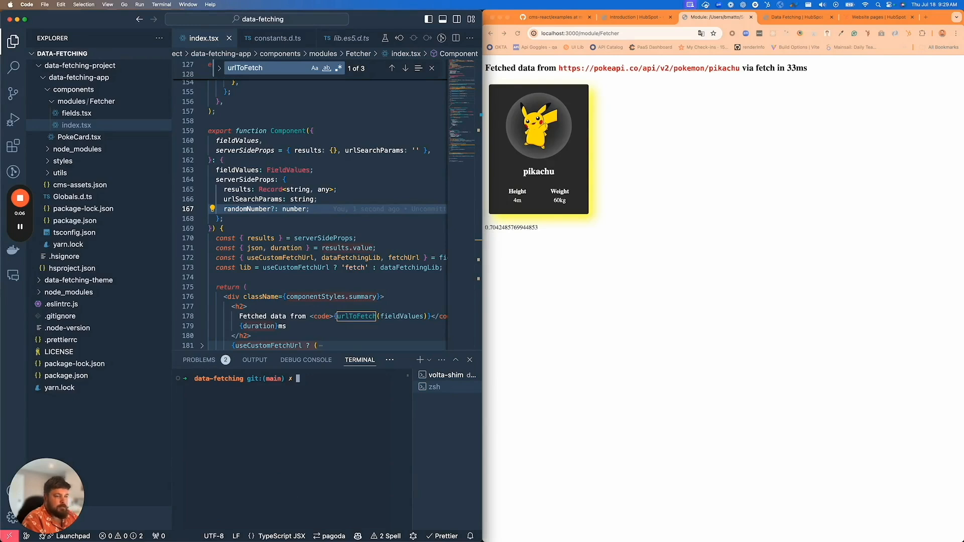
Run npm run deploy to publish the project as build #34 on HubSpot
type("npm run deploy")
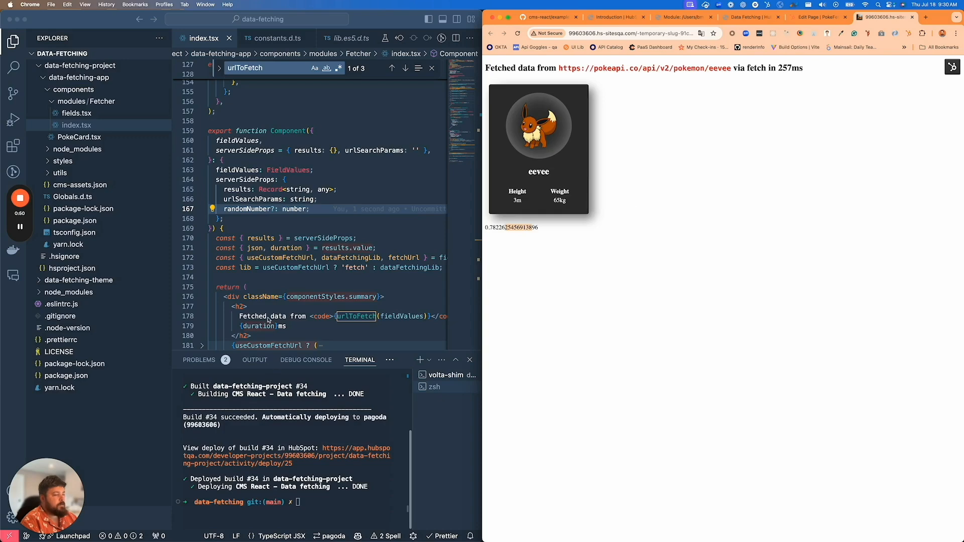
Reload the deployed Eevee page three times and compare the random decimal and fetch time
scroll("down", 3)
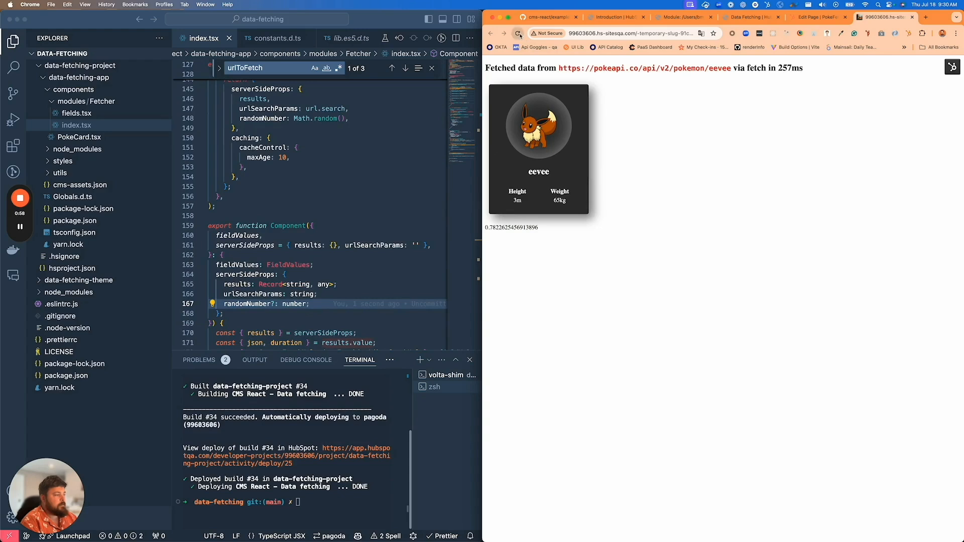
left_click(518, 33)
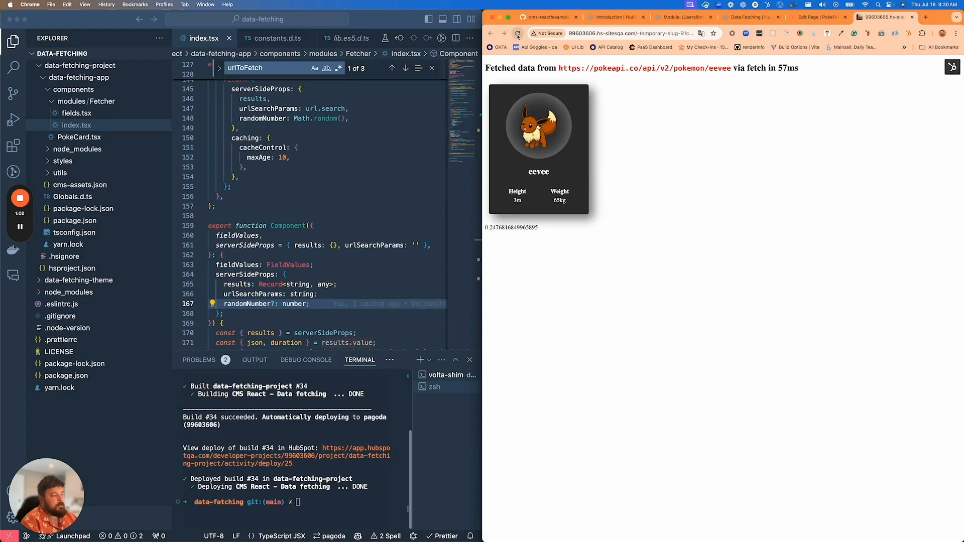
left_click(518, 33)
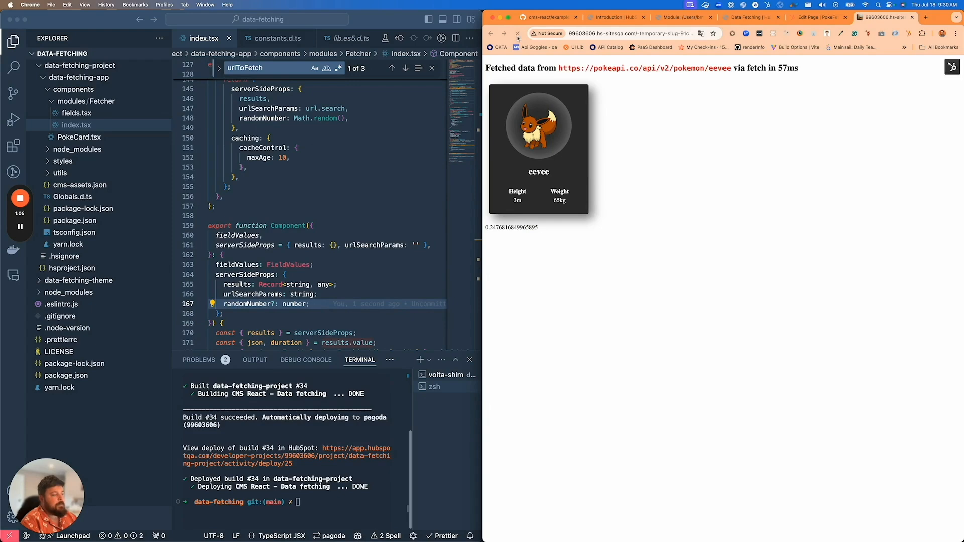
left_click(518, 33)
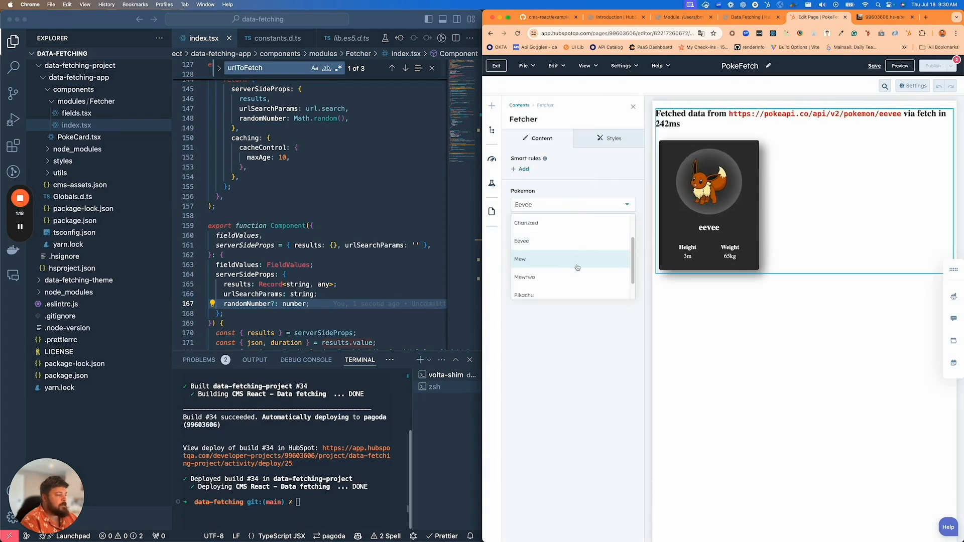
Select Pikachu in the Fetcher module's Pokemon dropdown
left_click(524, 294)
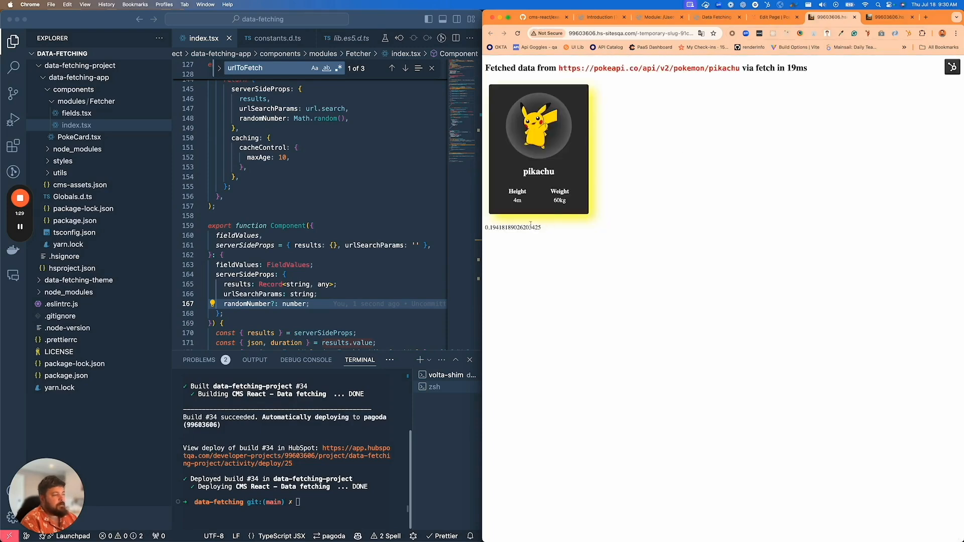
mouse_move(524, 202)
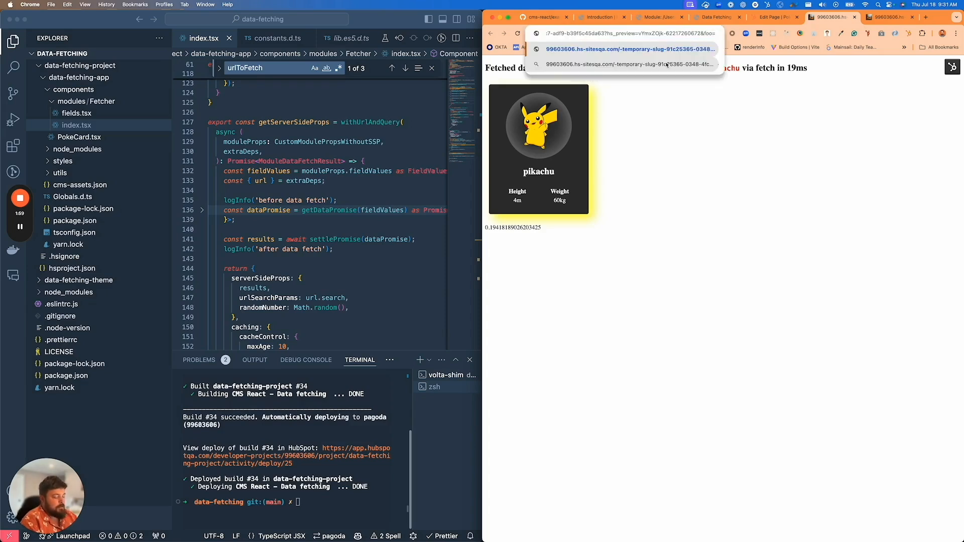
Reload the live Pikachu page after the 10s maxAge to get a new random decimal
left_click(626, 48)
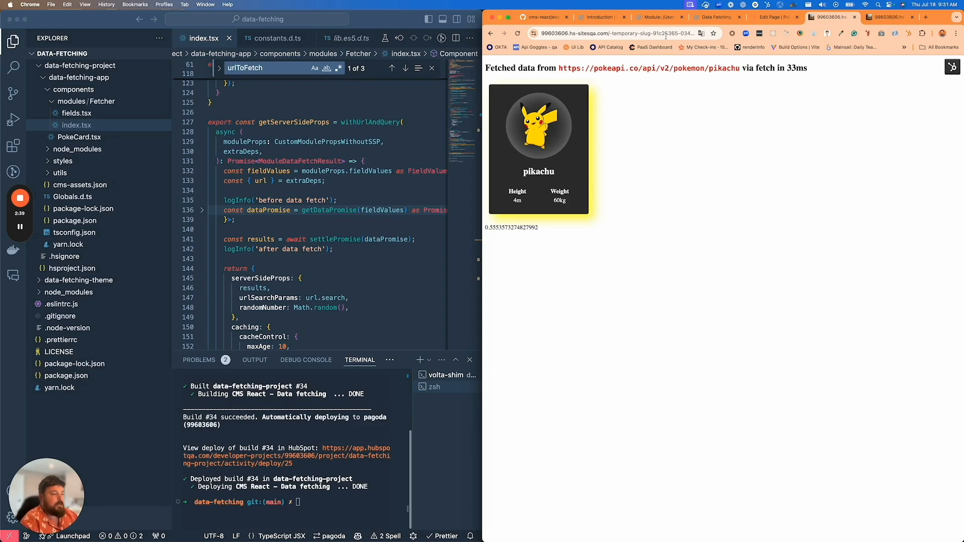
mouse_move(548, 155)
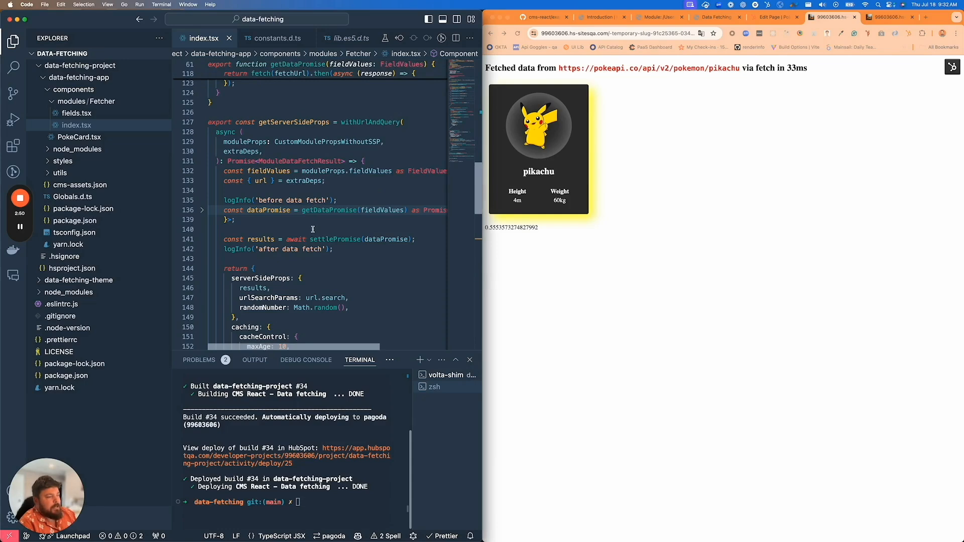
scroll("down", 3)
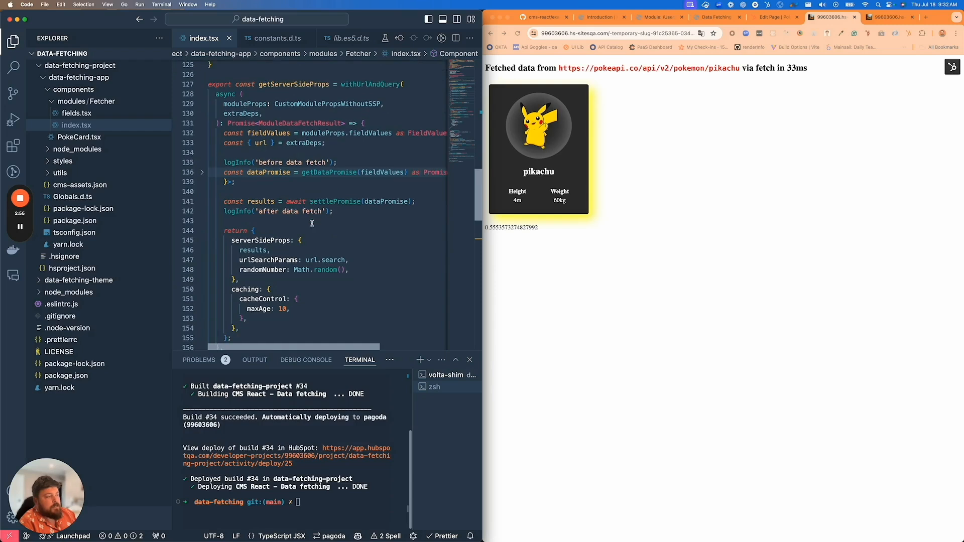
scroll("down", 3)
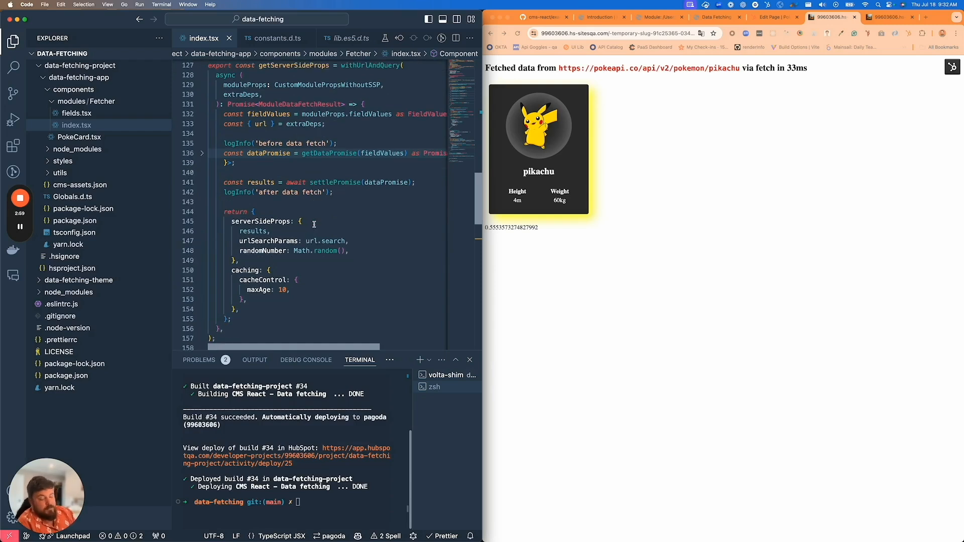